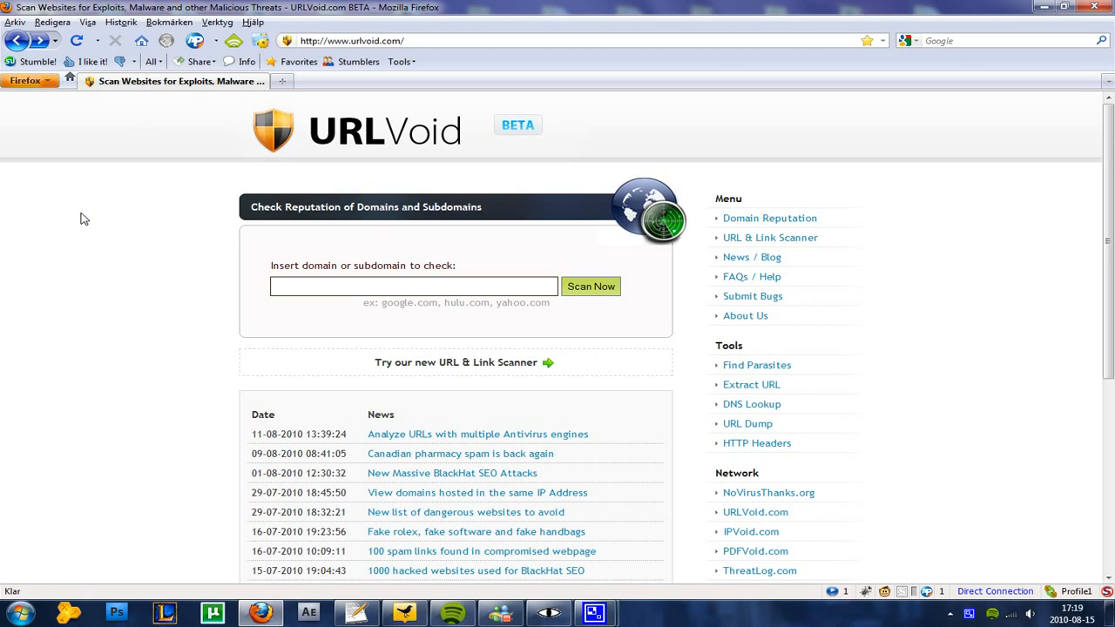
mouse_move(394, 258)
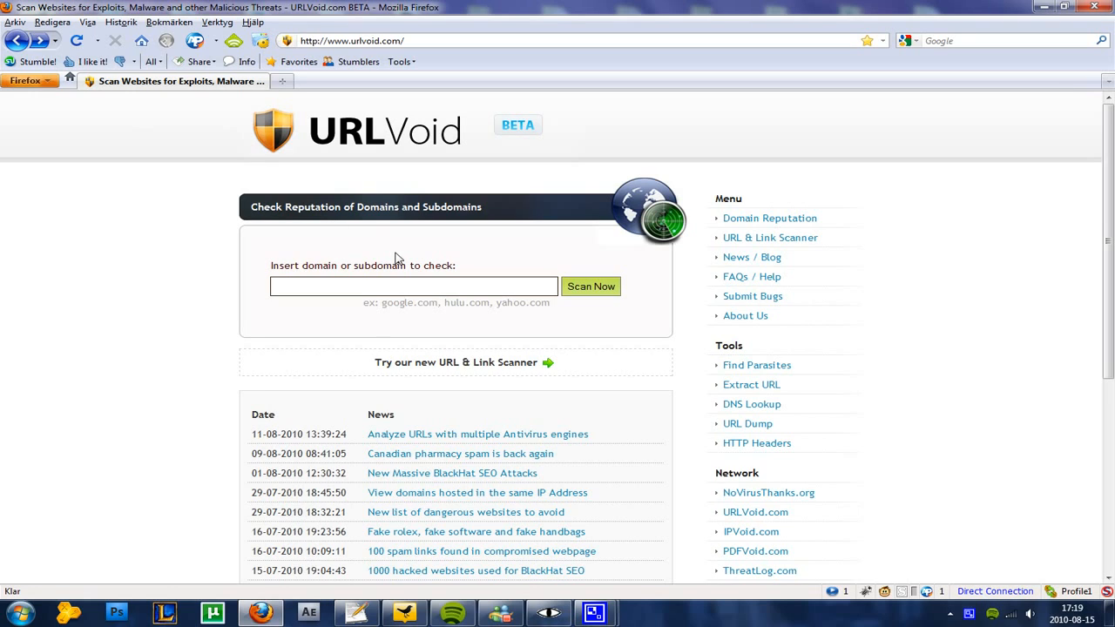
mouse_move(402, 289)
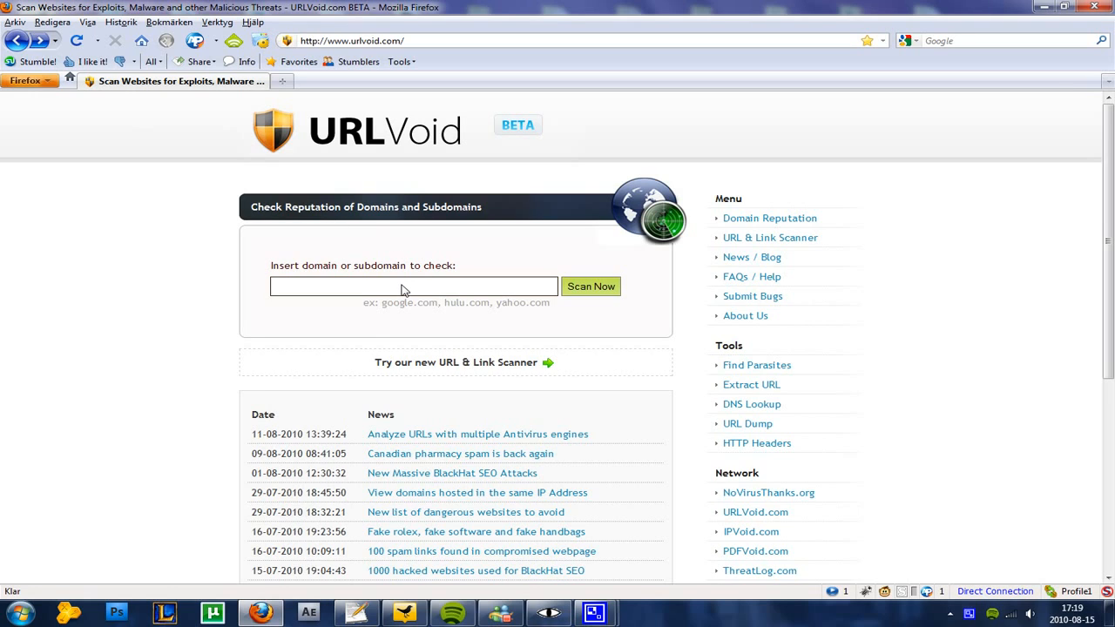
Submit thepiratebay.org for a reputation scan
text(thepiratebay.org)
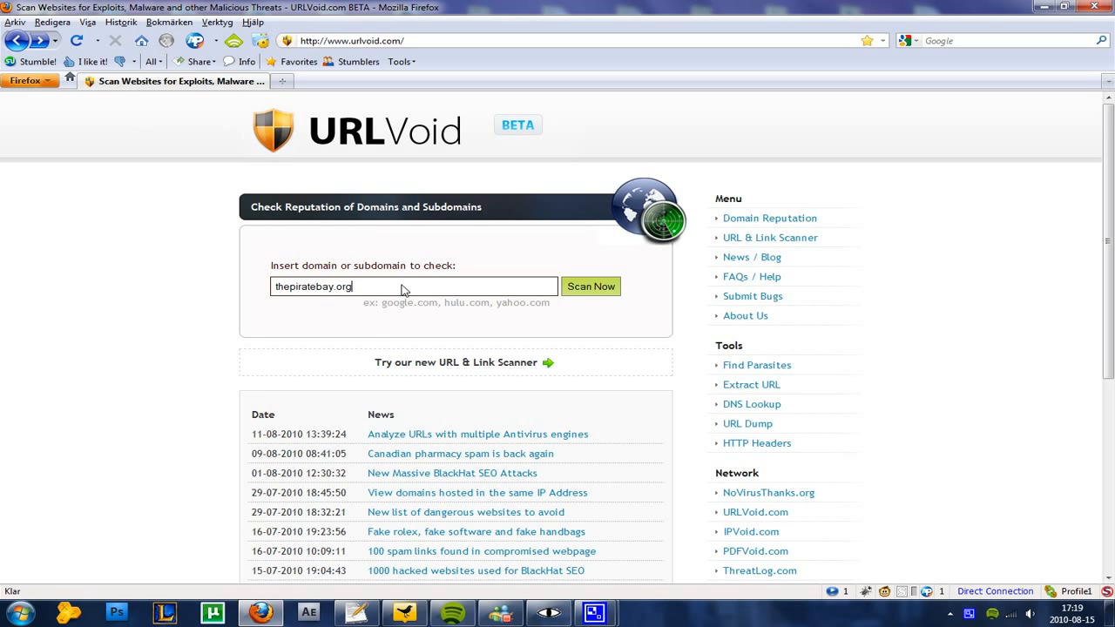
click(591, 285)
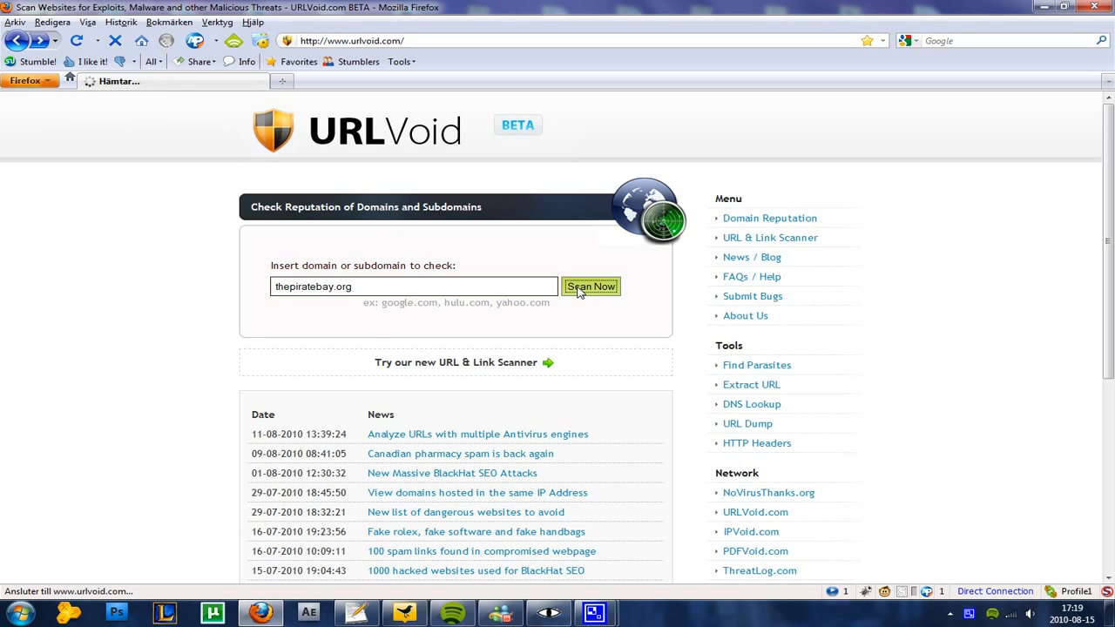
click(591, 286)
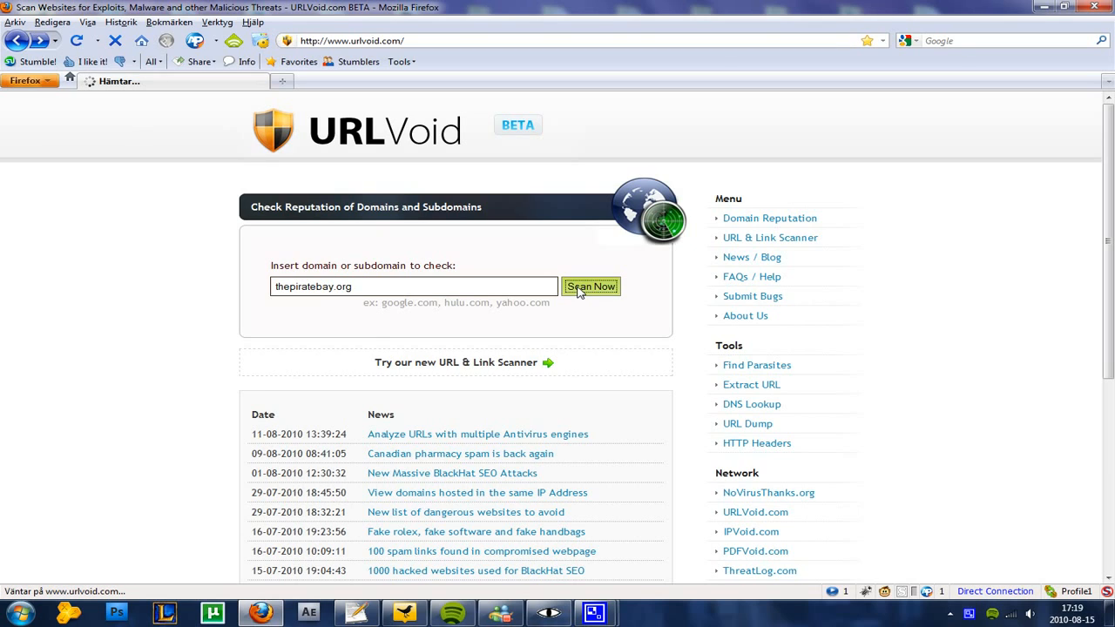
Review the report: SUSPICIOUS, 1/16 detections, flagged only by hpHosts, then return to the top
click(591, 286)
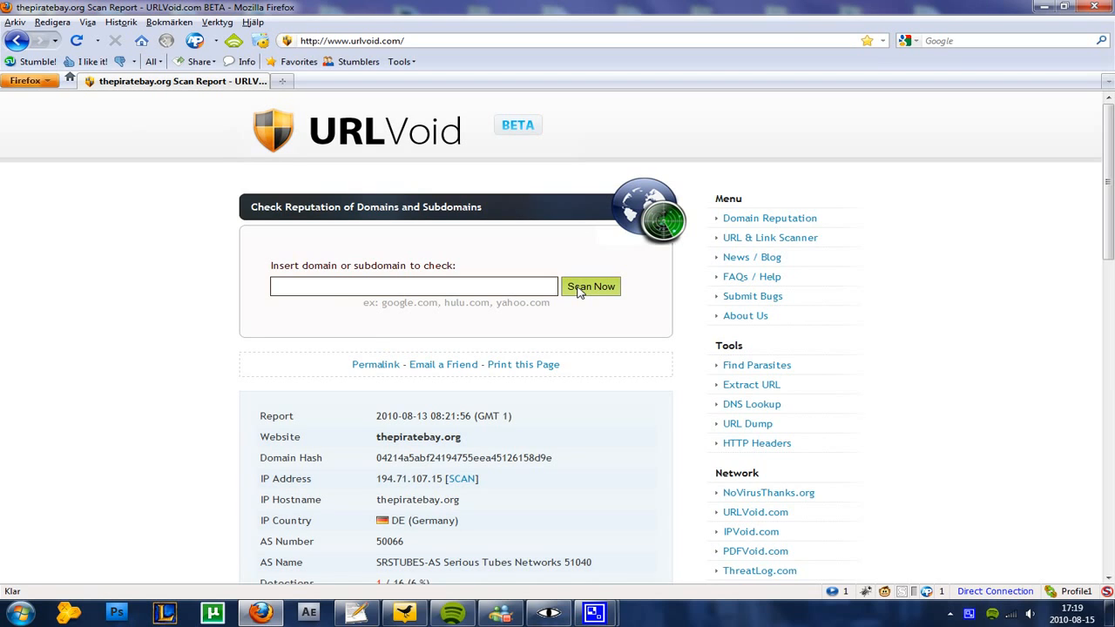
scroll(down, 3)
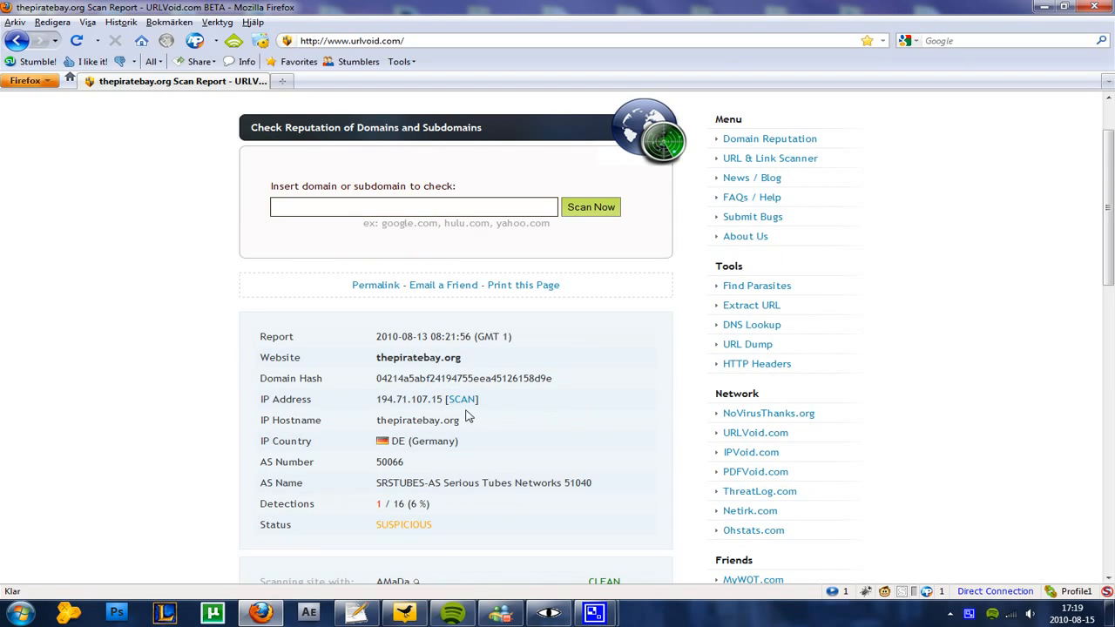
scroll(down, 3)
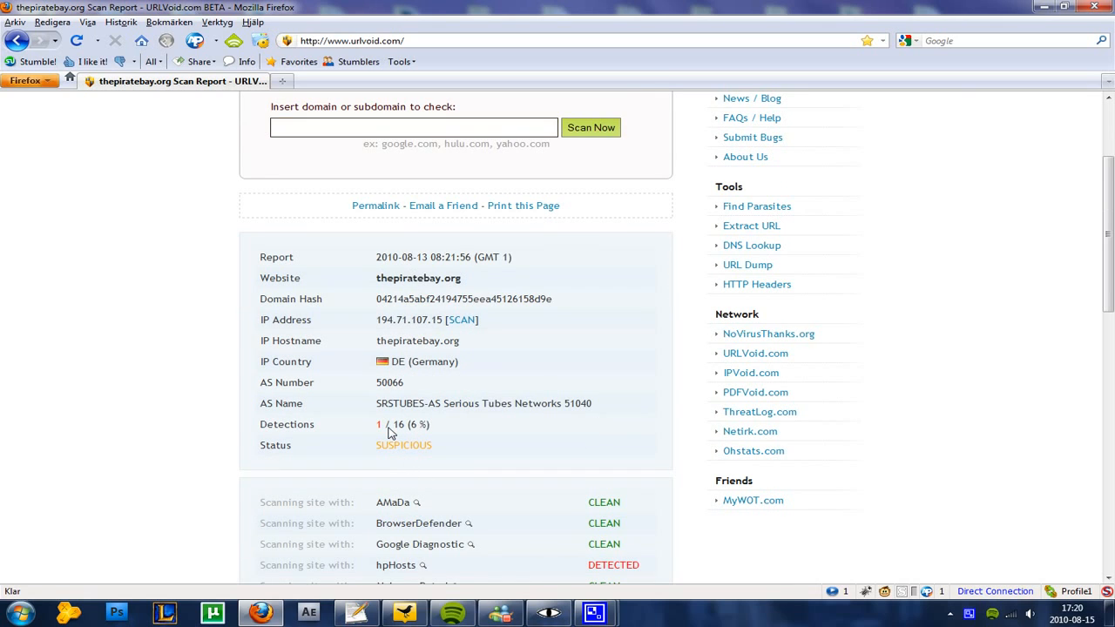
mouse_move(397, 429)
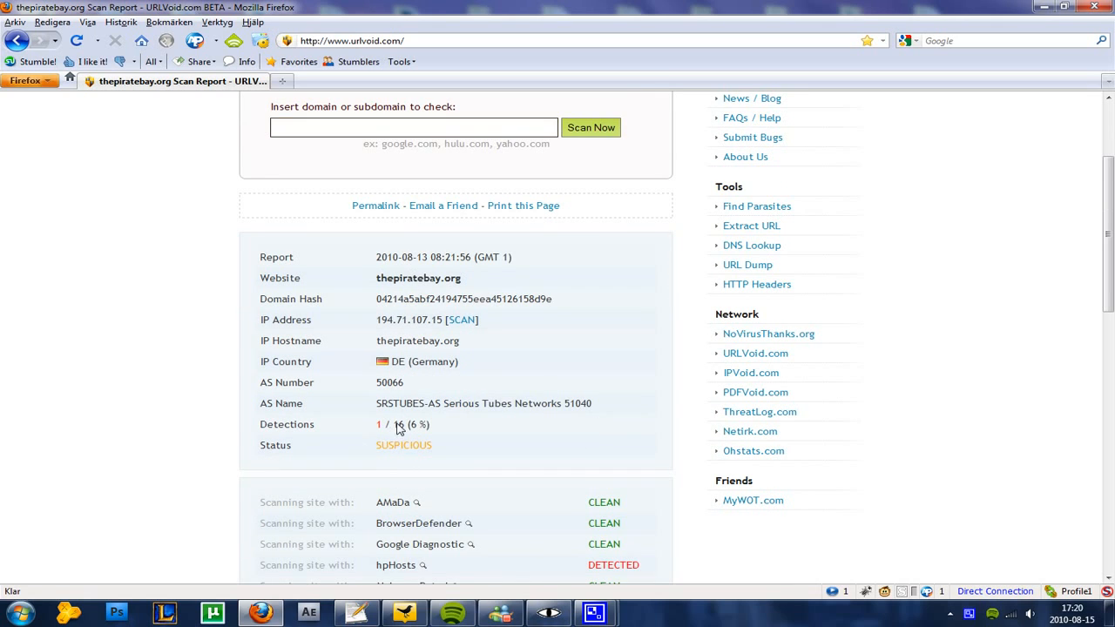
scroll(down, 3)
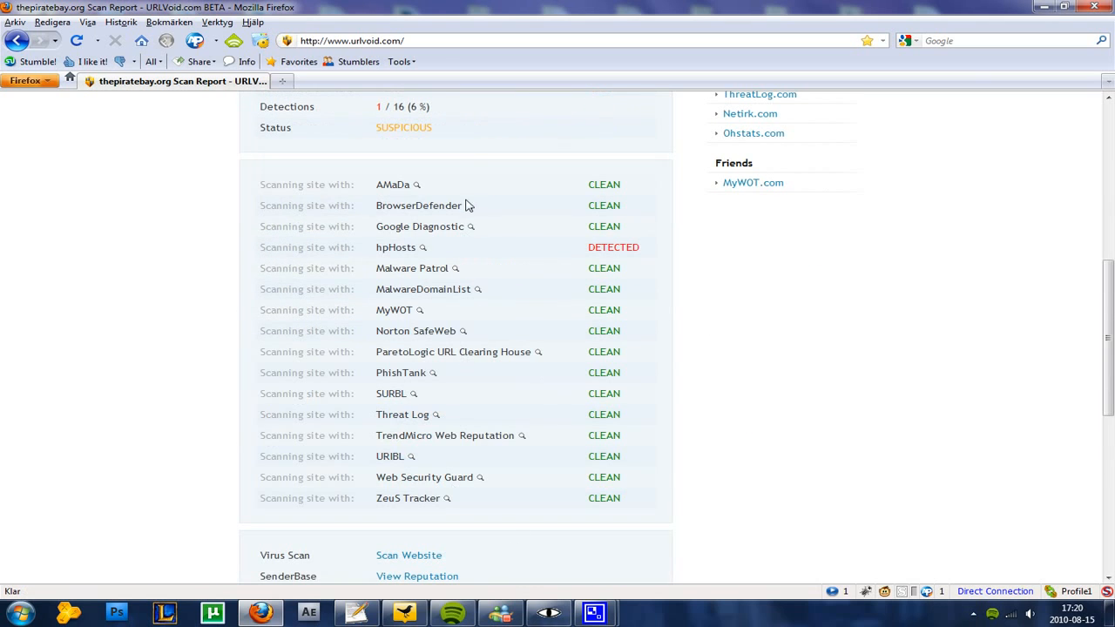
mouse_move(488, 303)
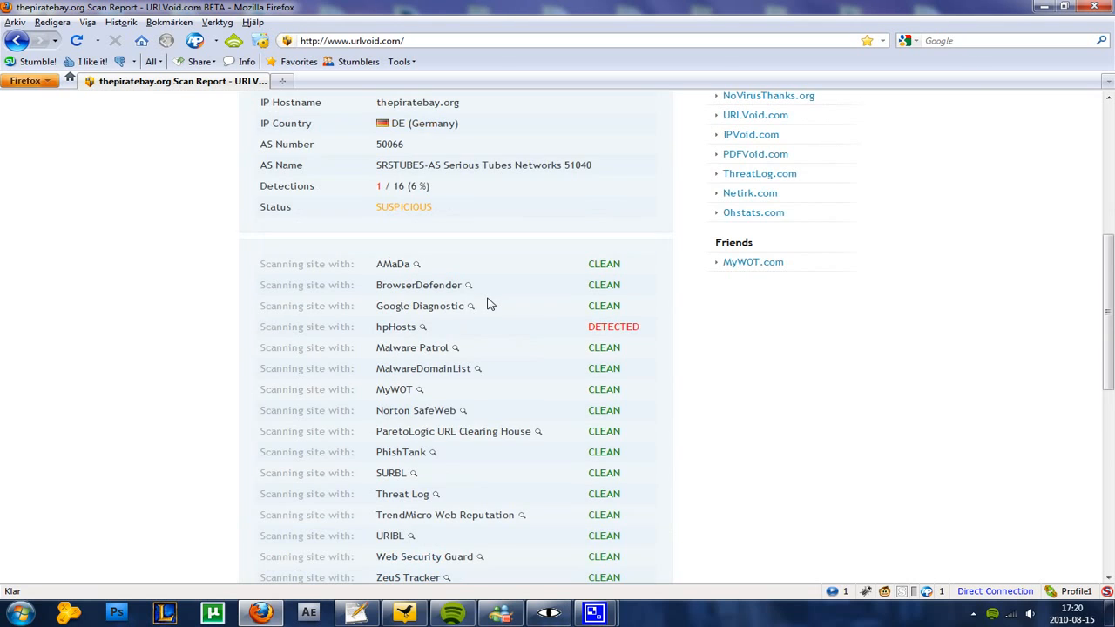
mouse_move(638, 338)
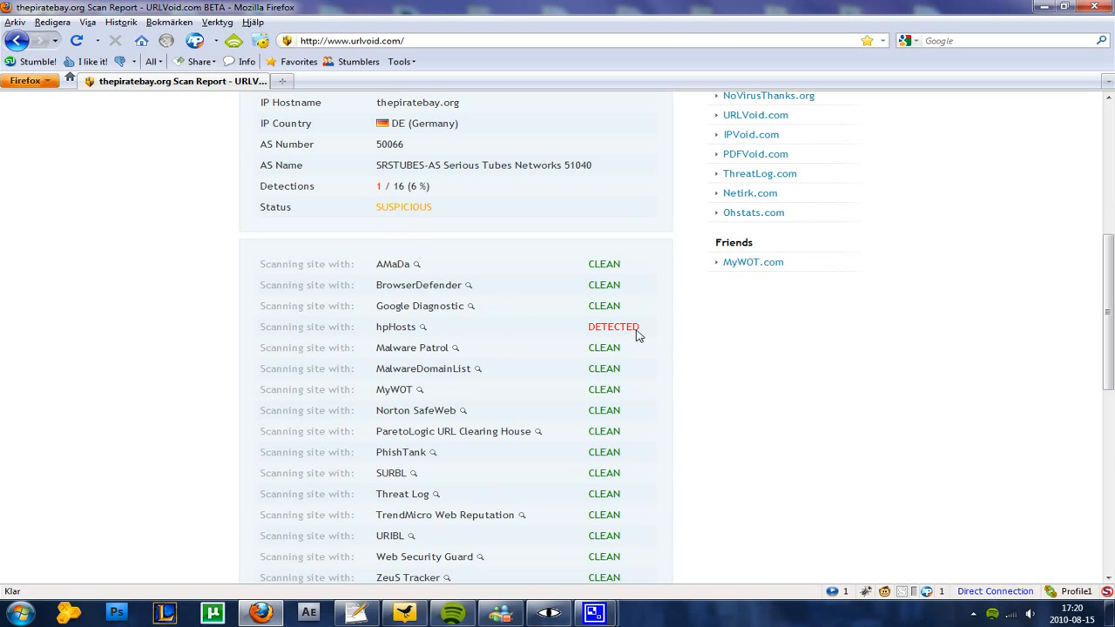
mouse_move(645, 331)
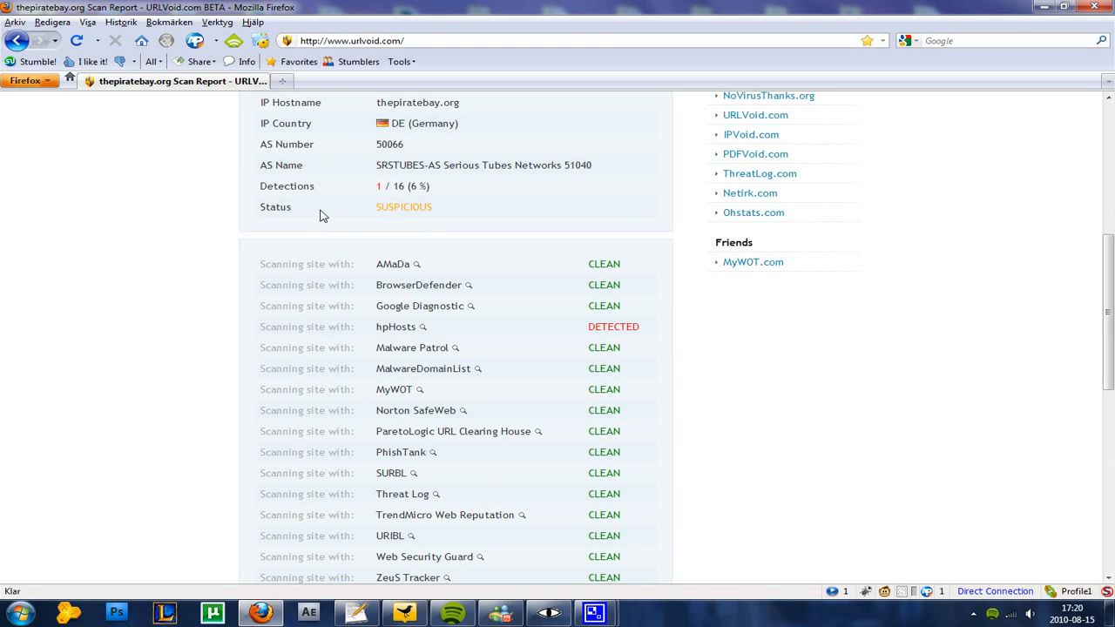
scroll(down, 3)
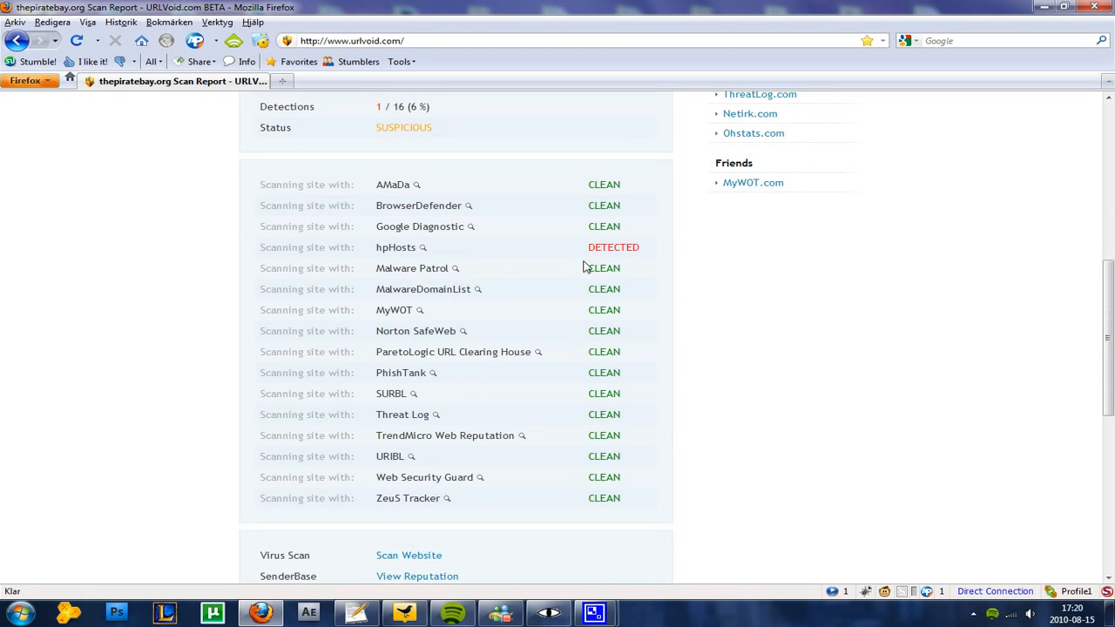
scroll(down, 3)
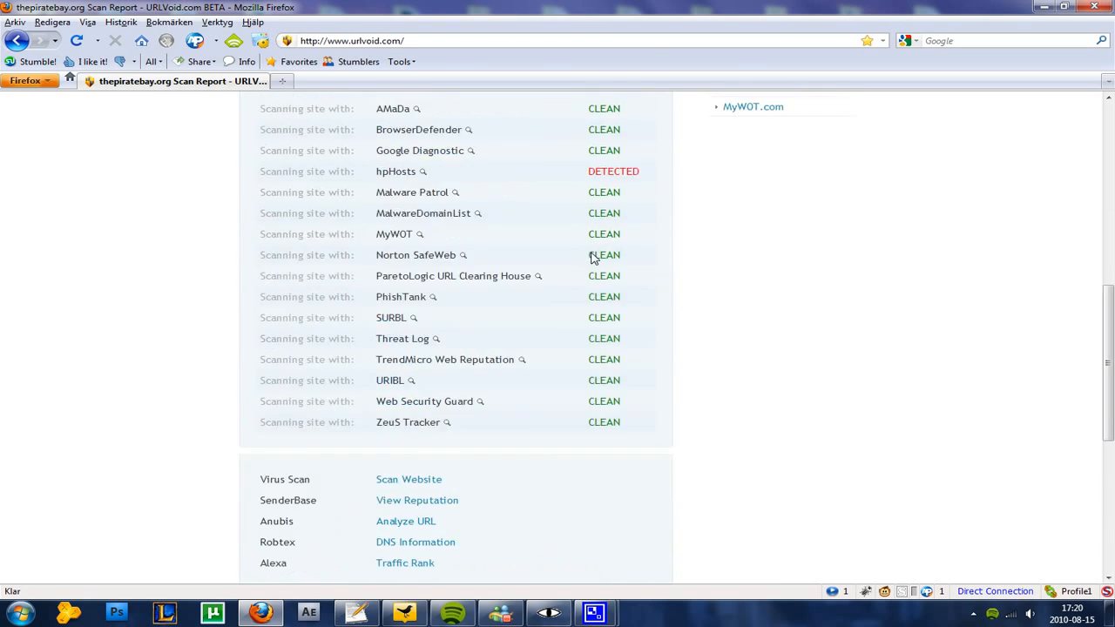
scroll(up, 3)
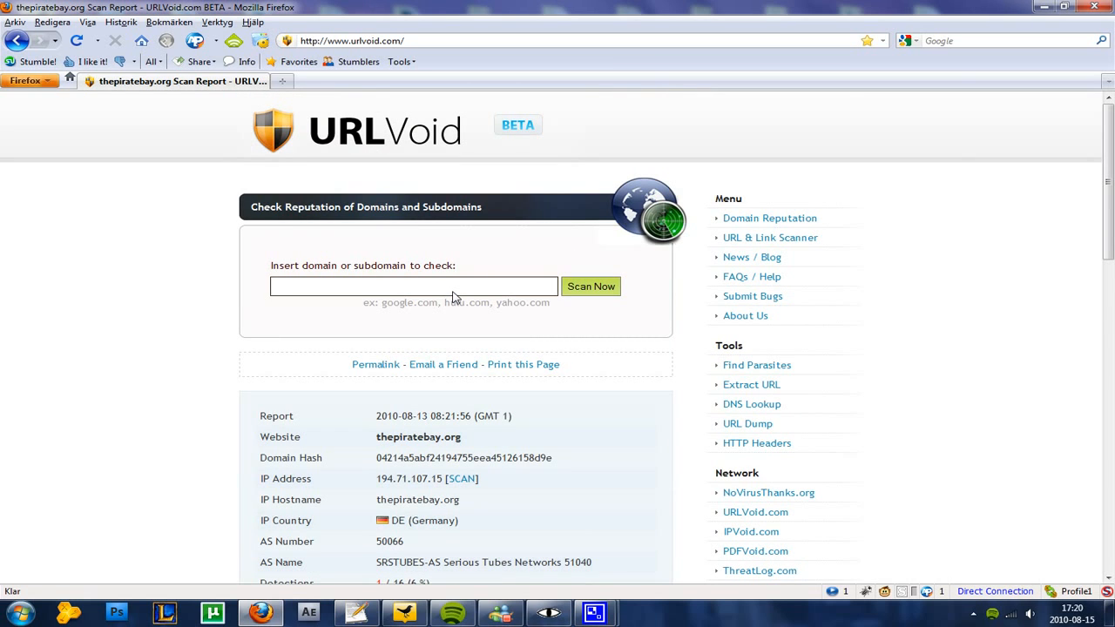
Submit google.com for a reputation scan, replacing the previous domain
click(413, 286)
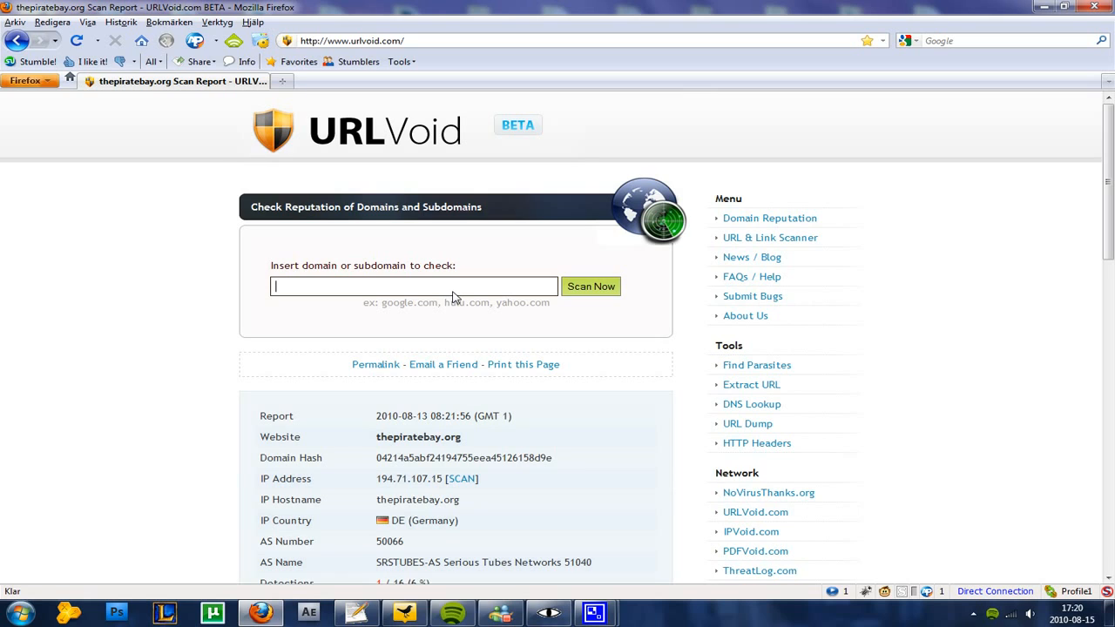
text(google.com)
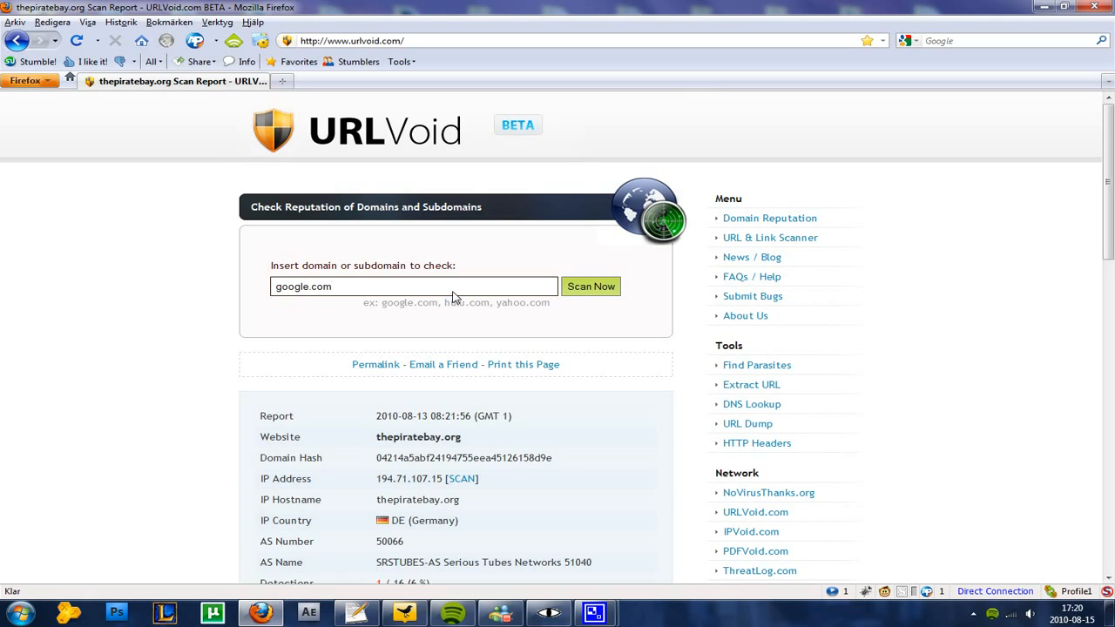
click(591, 286)
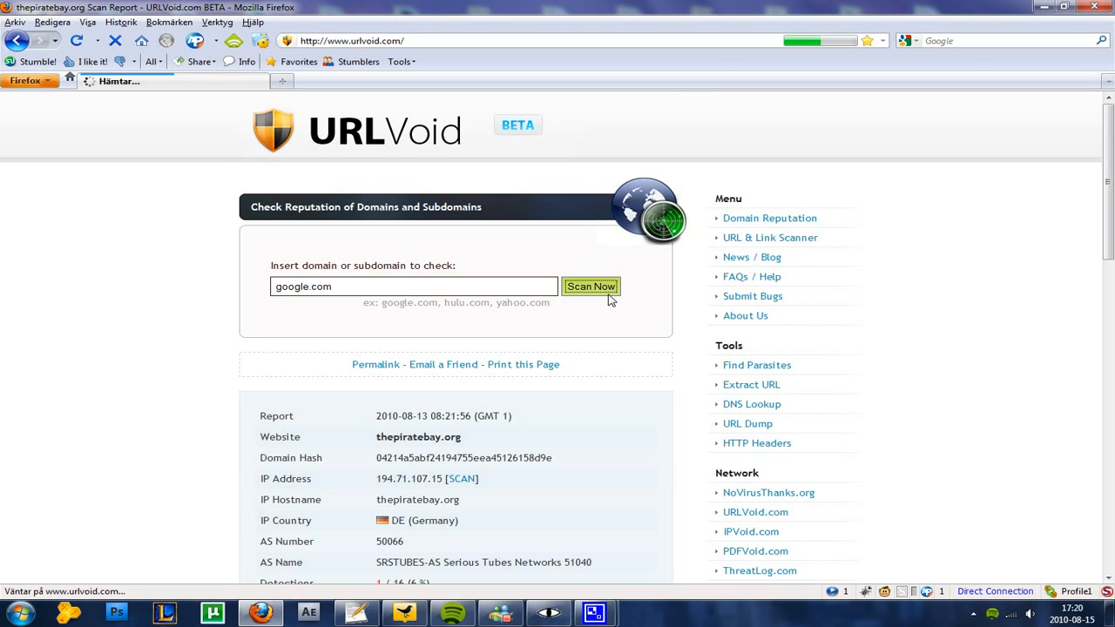
click(591, 285)
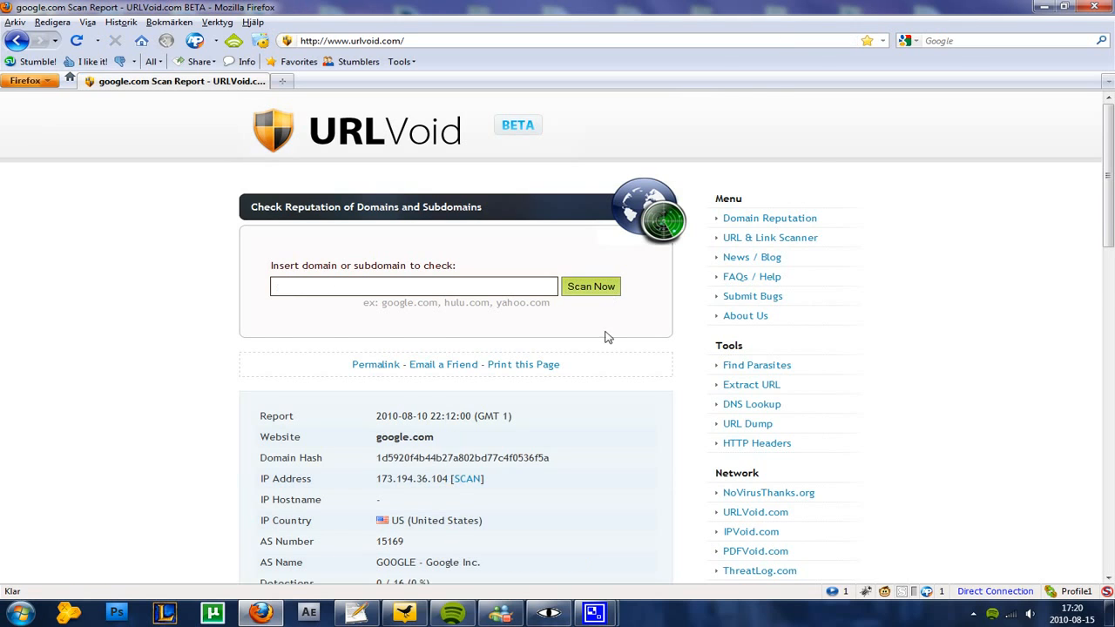
scroll(down, 3)
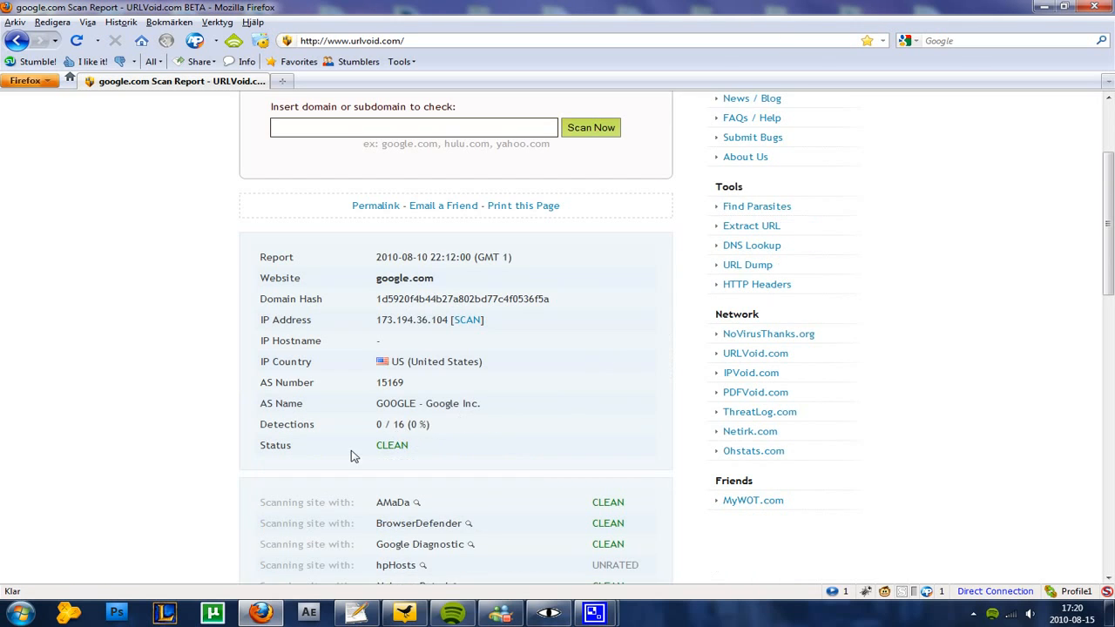
scroll(down, 3)
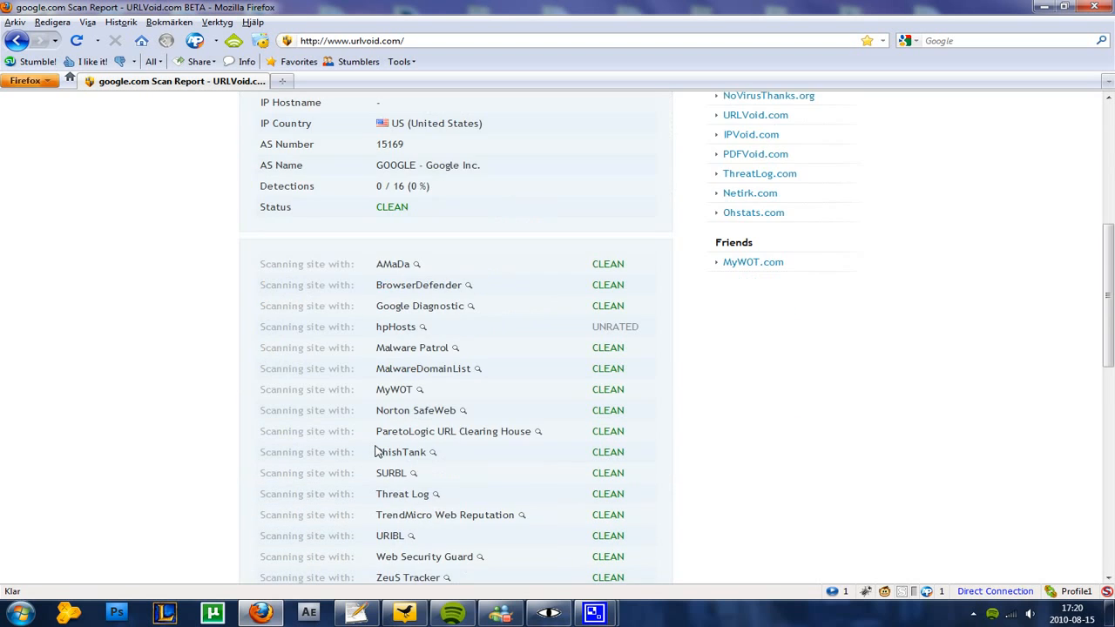
scroll(down, 3)
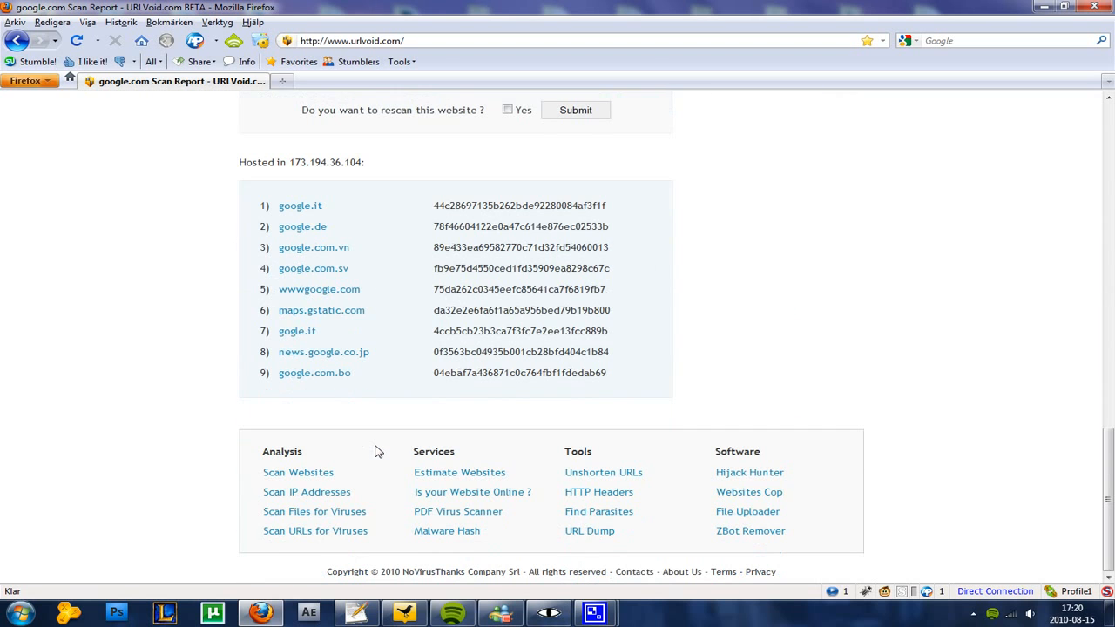
mouse_move(387, 394)
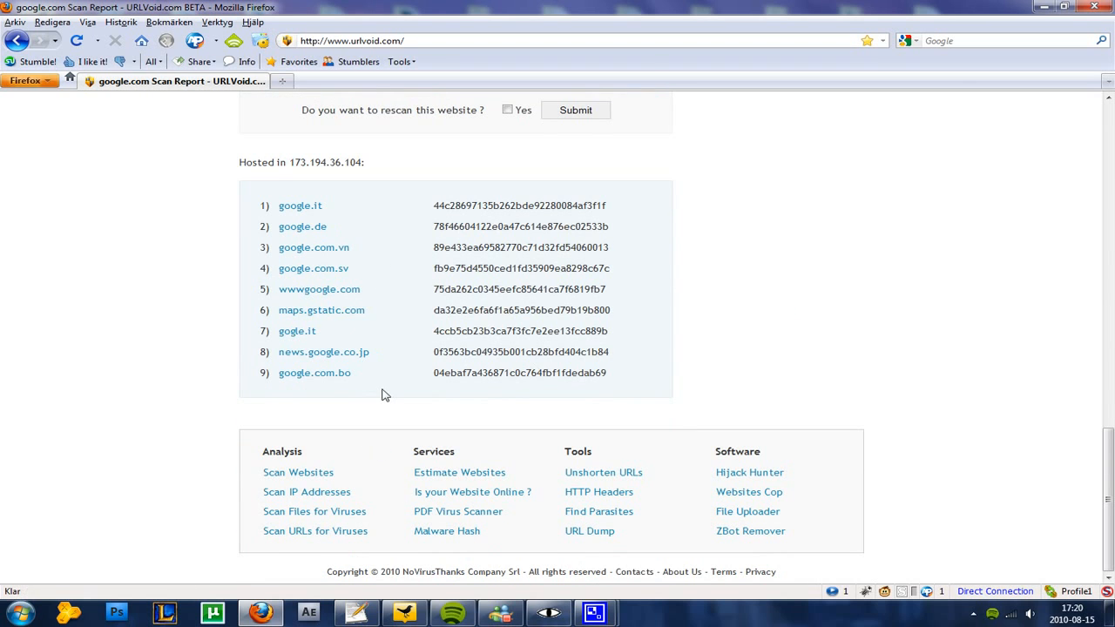
scroll(up, 3)
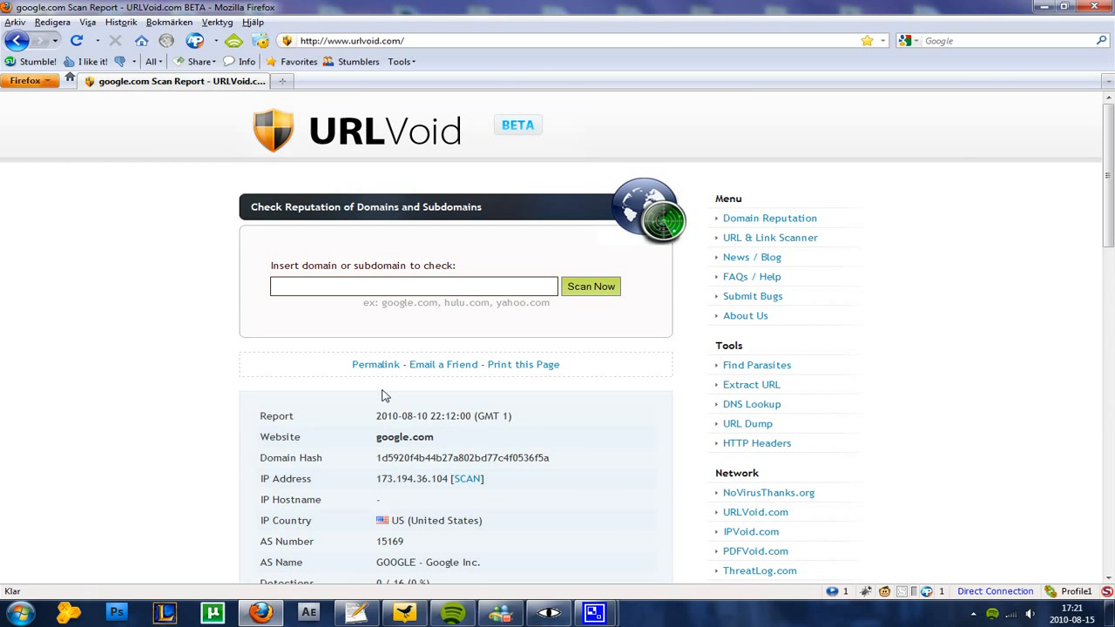
scroll(down, 3)
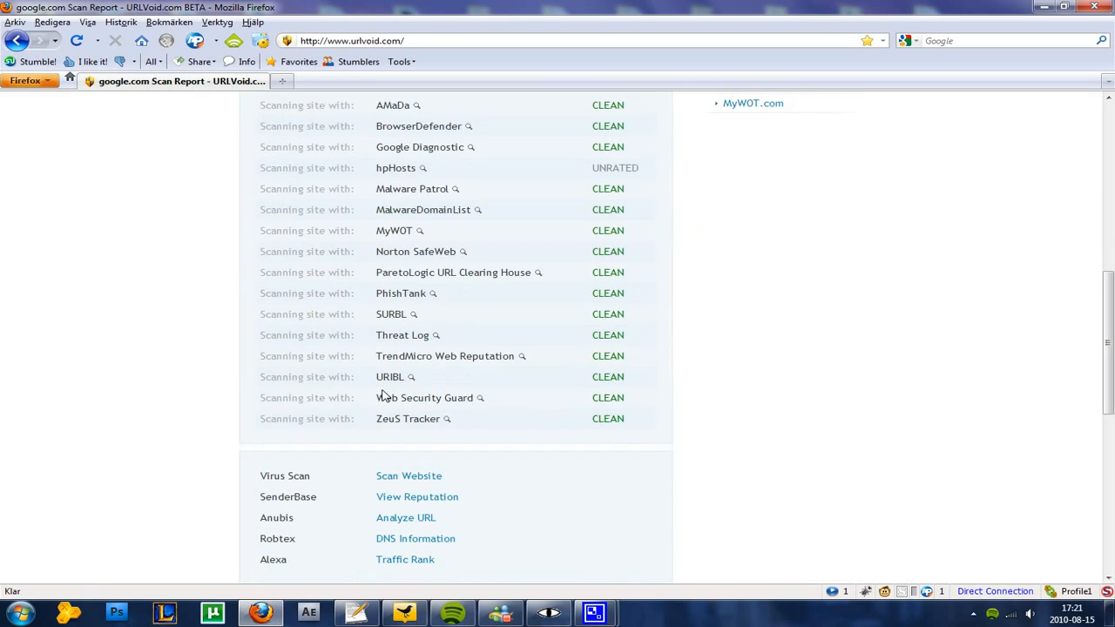
scroll(down, 3)
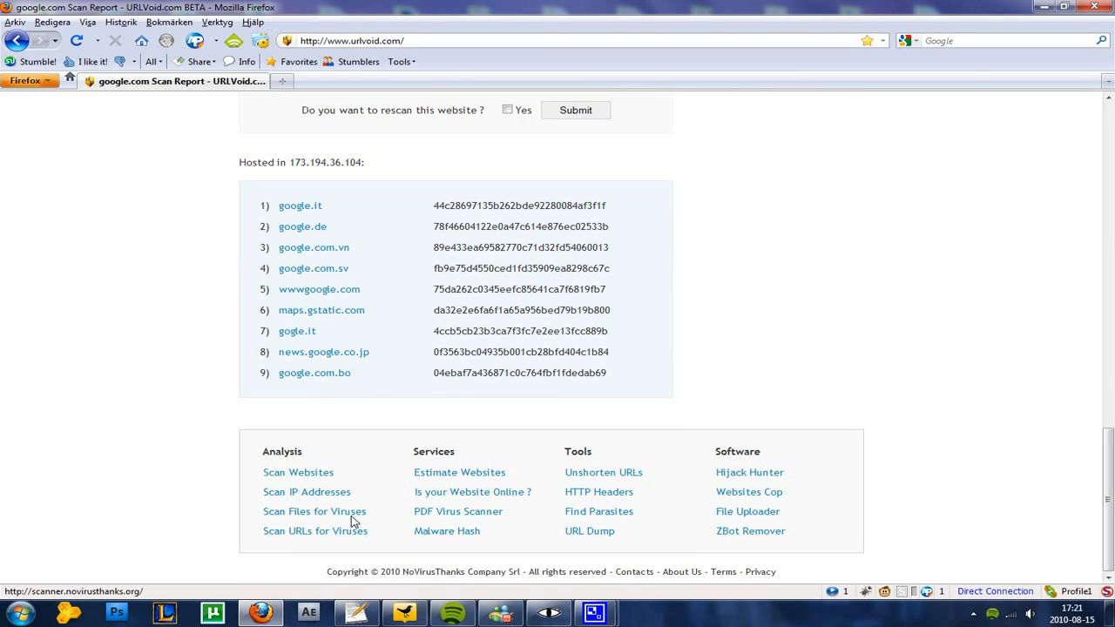
mouse_move(306, 492)
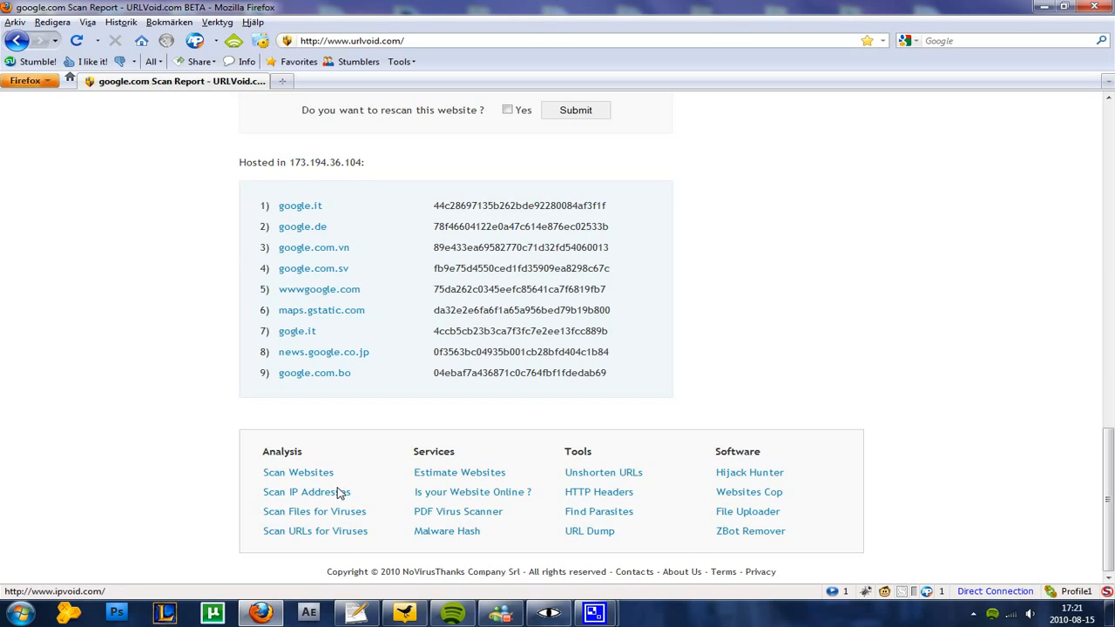
mouse_move(335, 504)
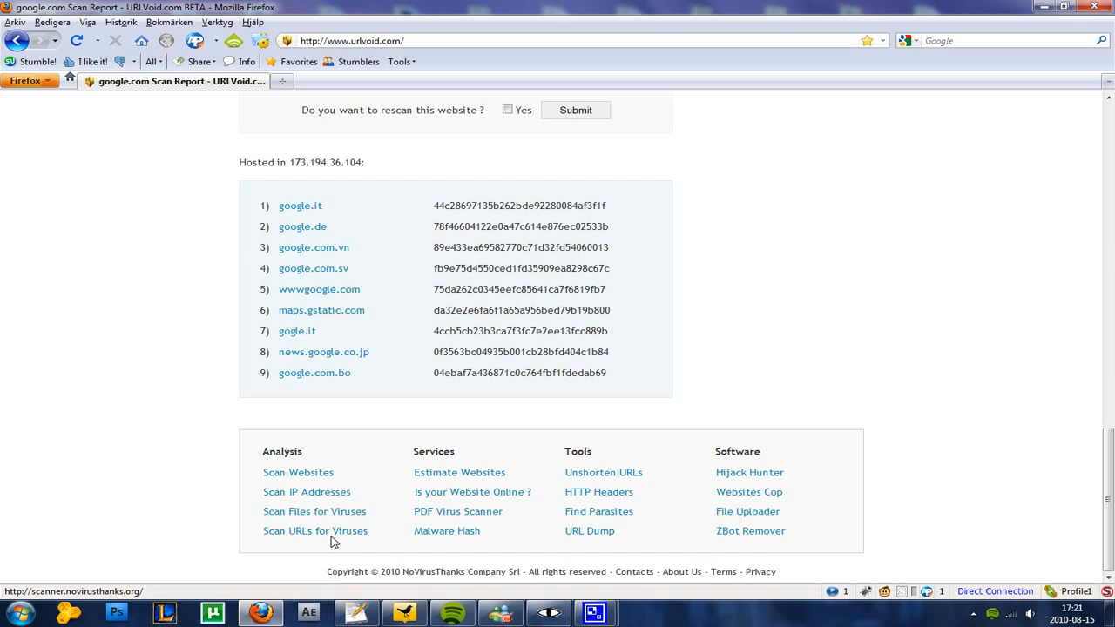
mouse_move(300, 484)
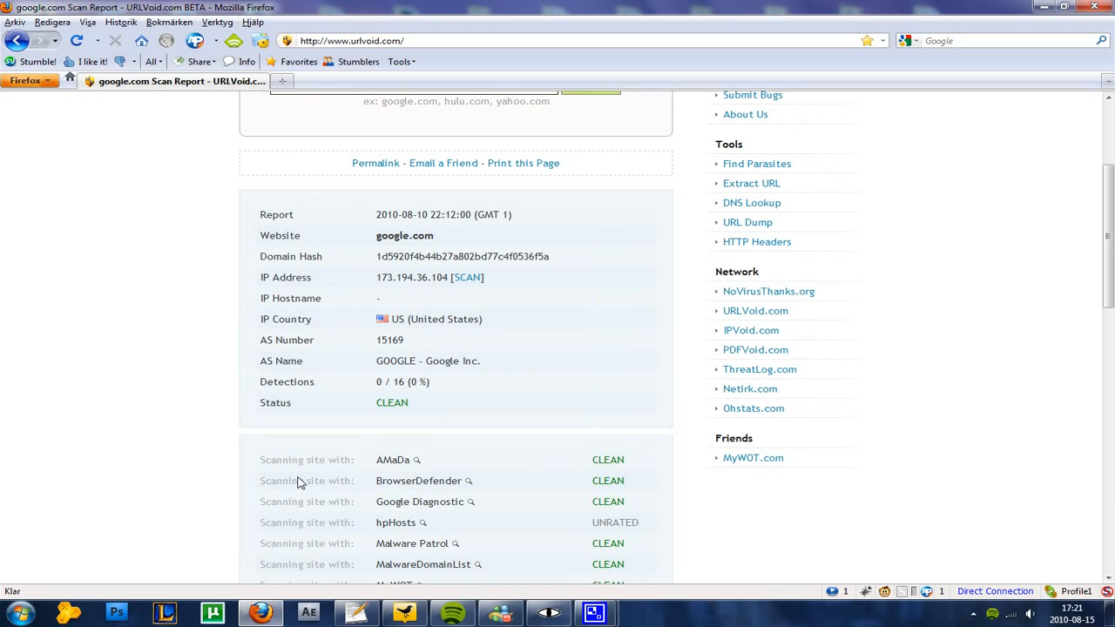
mouse_move(235, 450)
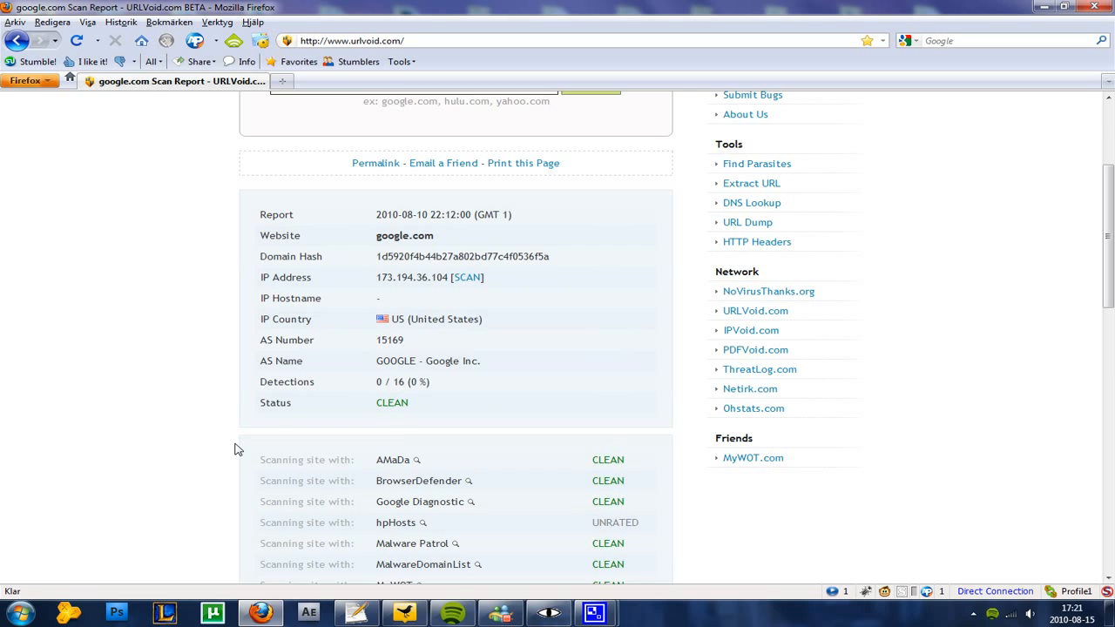
scroll(up, 3)
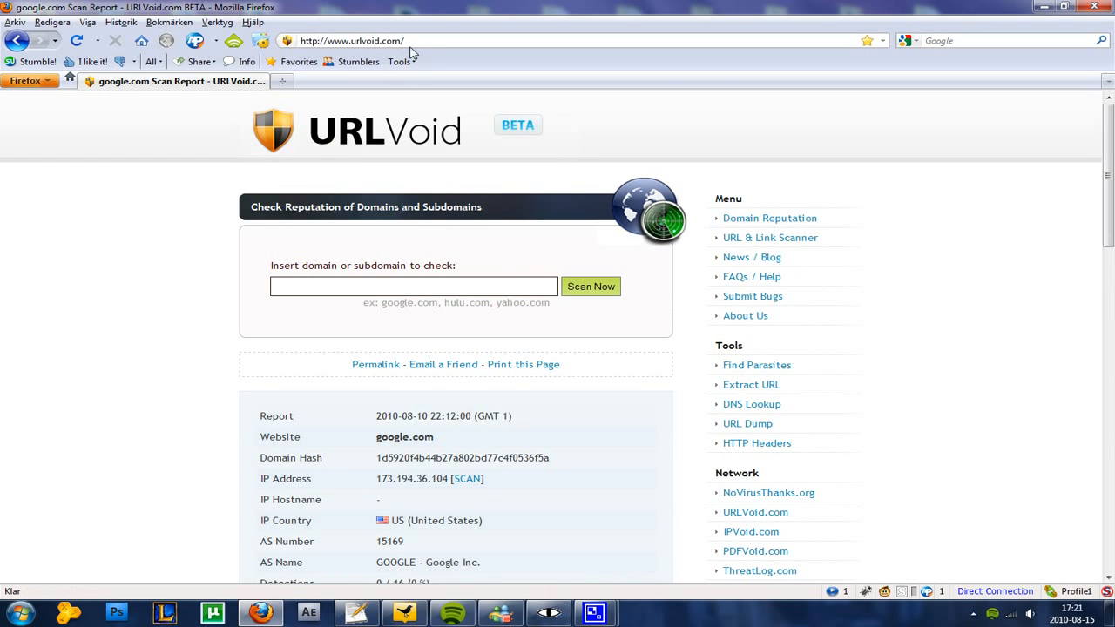
mouse_move(418, 45)
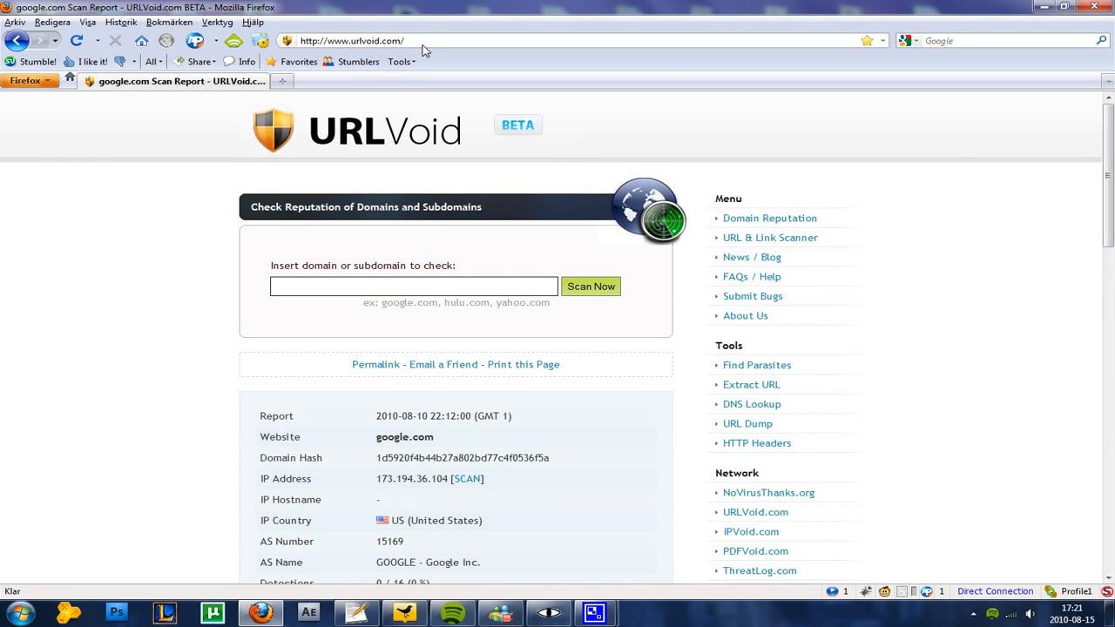